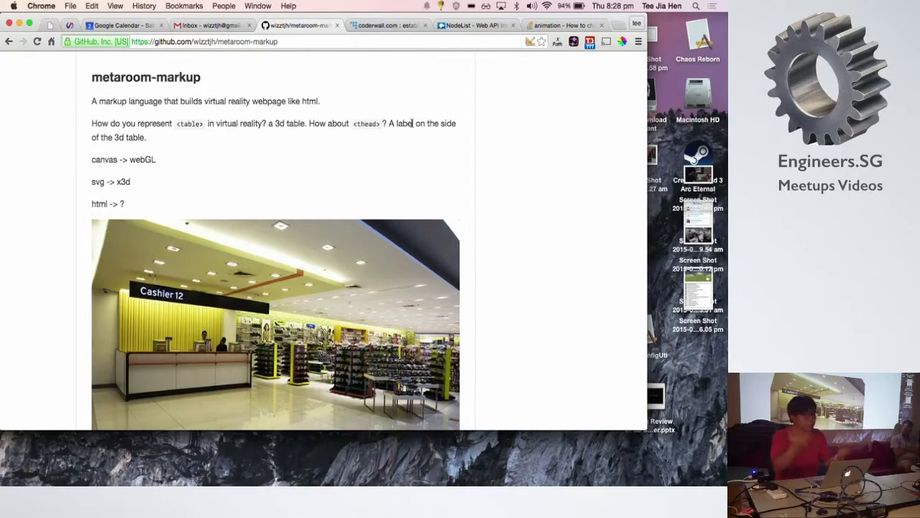
# Step: Scroll the README past the description and cashier photo to the meta-verse markup code block
pyautogui.scroll(3)
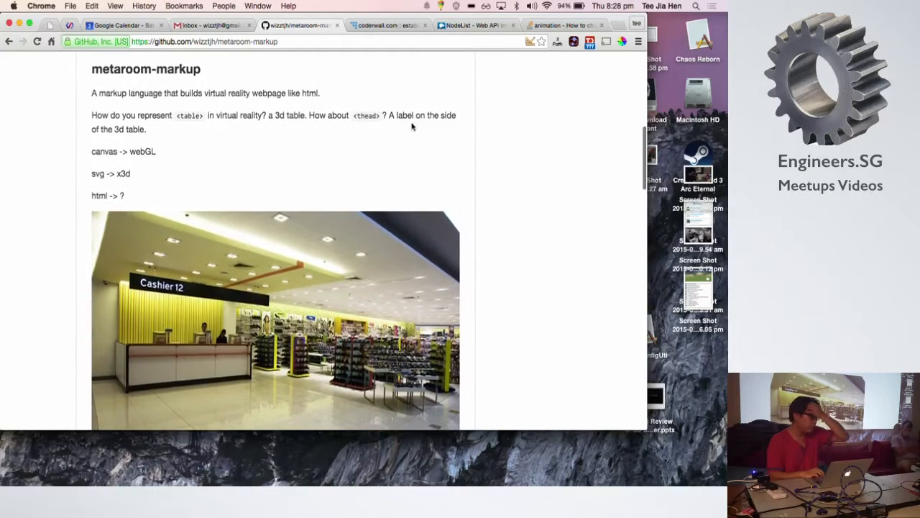
pyautogui.scroll(3)
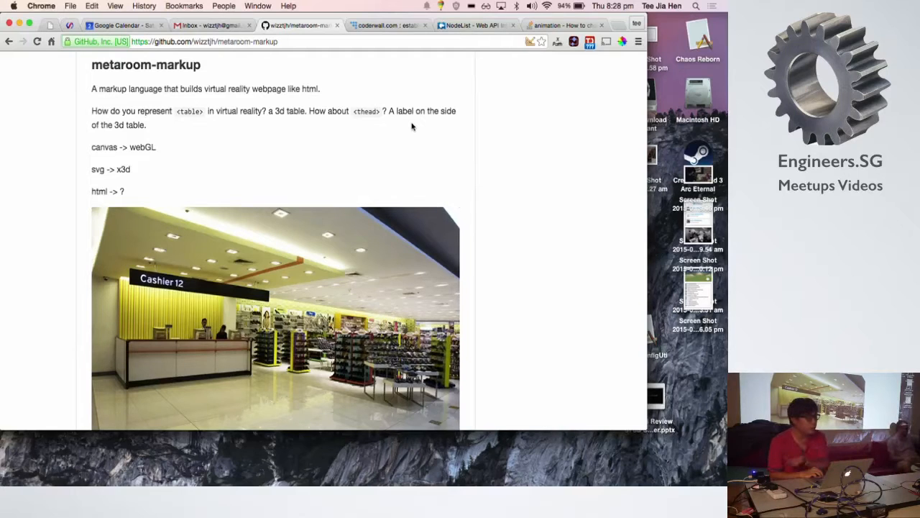
pyautogui.scroll(-3)
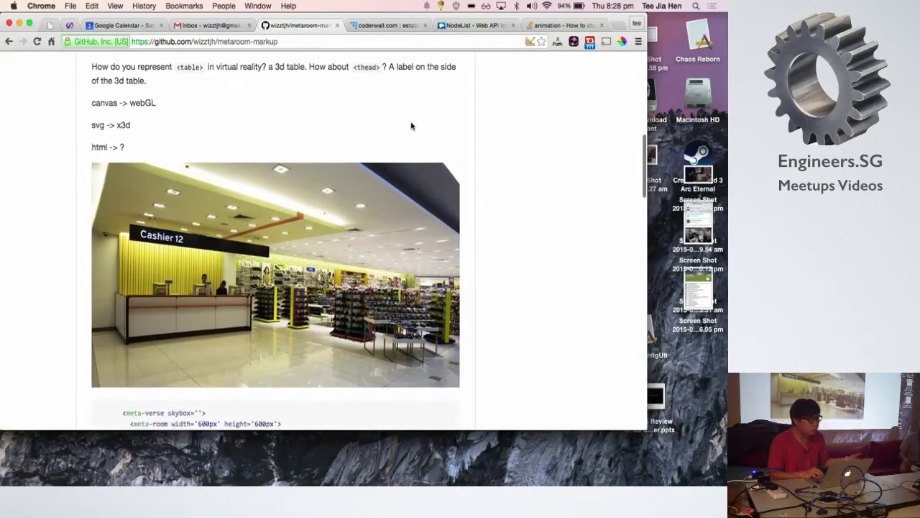
pyautogui.scroll(-3)
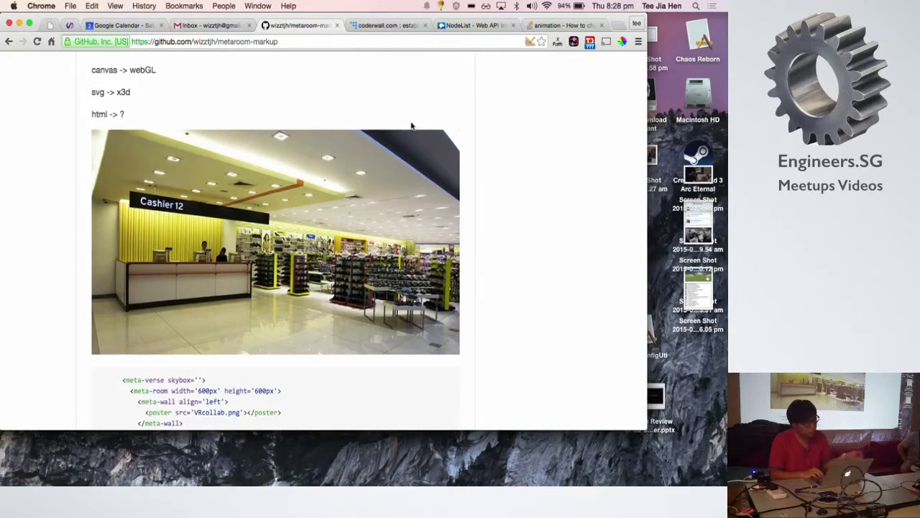
pyautogui.scroll(-3)
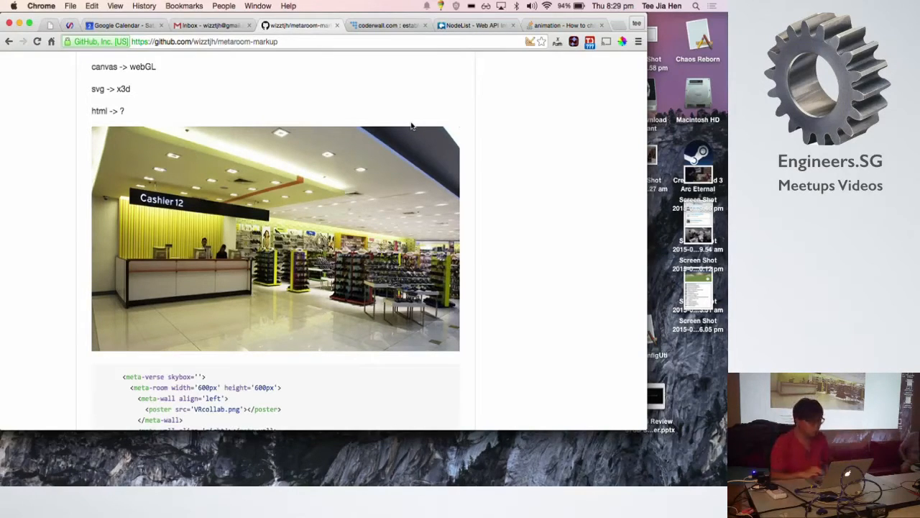
pyautogui.scroll(-3)
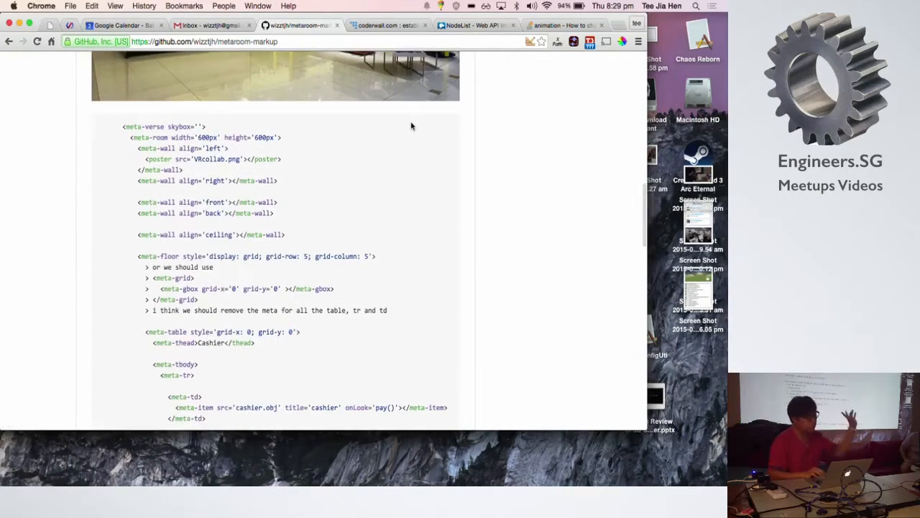
# Step: Read through the markup code sample down to the Contact US and Achievements tables
pyautogui.scroll(-3)
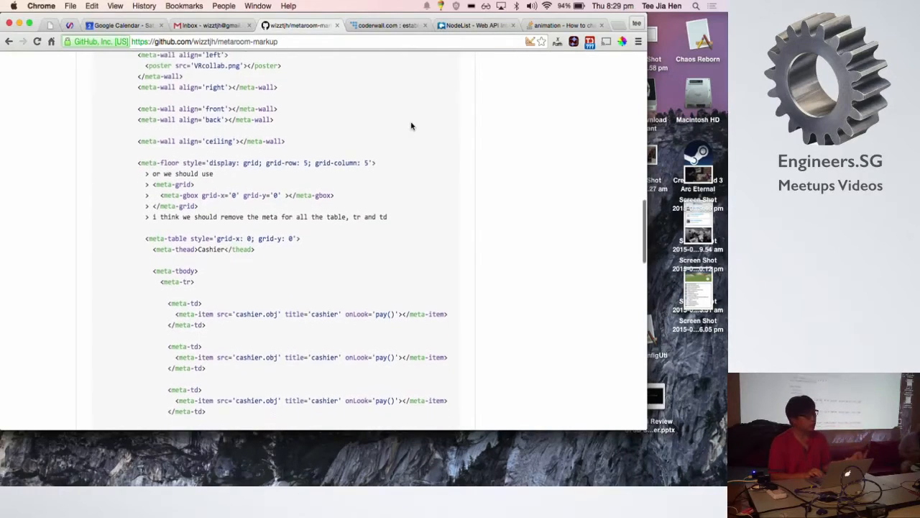
pyautogui.scroll(3)
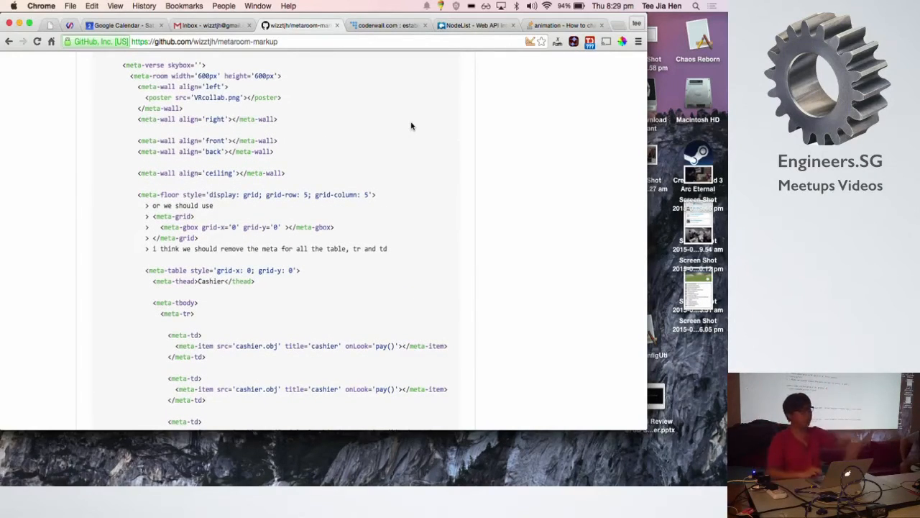
pyautogui.scroll(-3)
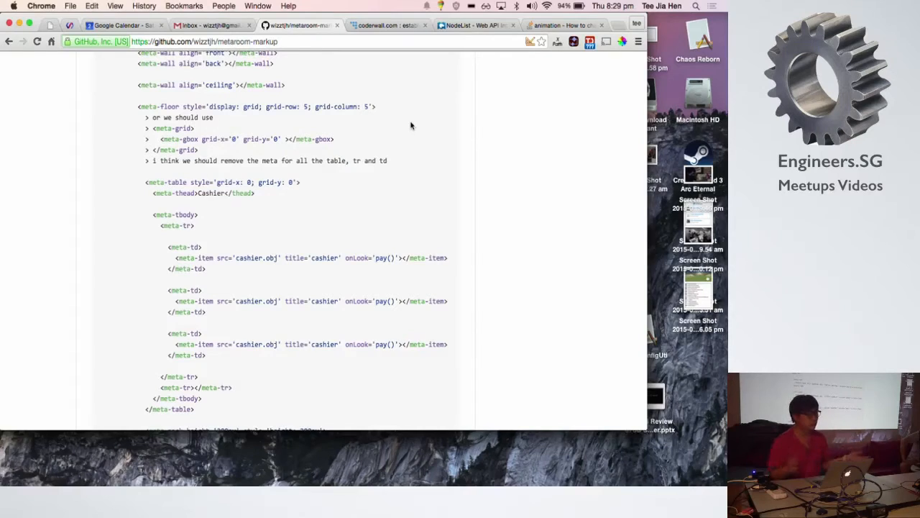
pyautogui.scroll(-3)
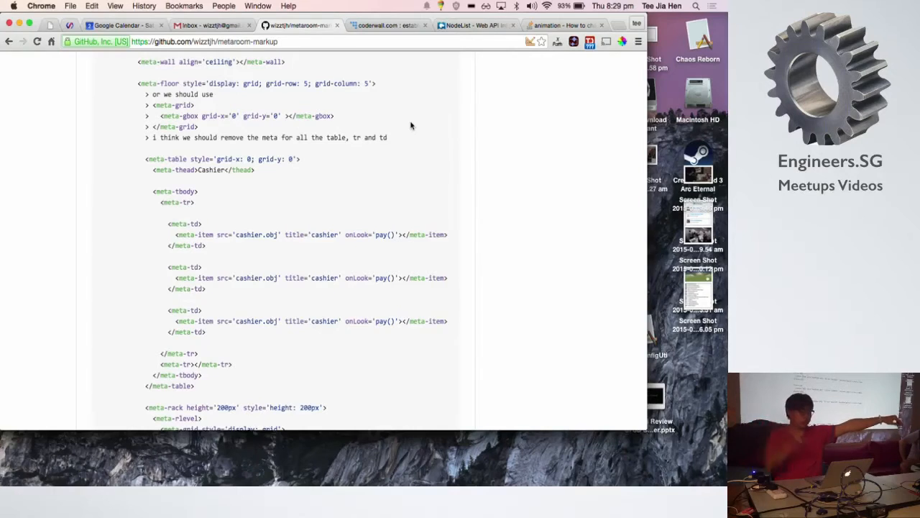
pyautogui.scroll(-3)
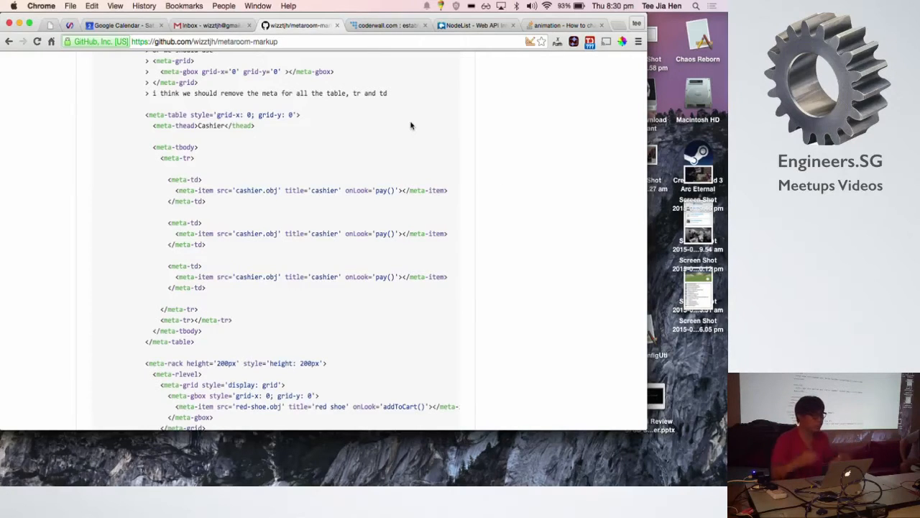
pyautogui.scroll(-3)
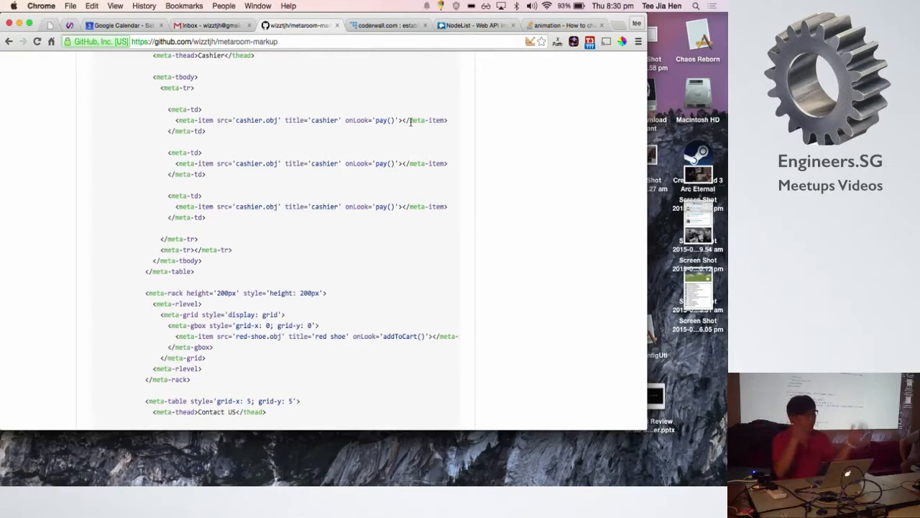
pyautogui.scroll(-3)
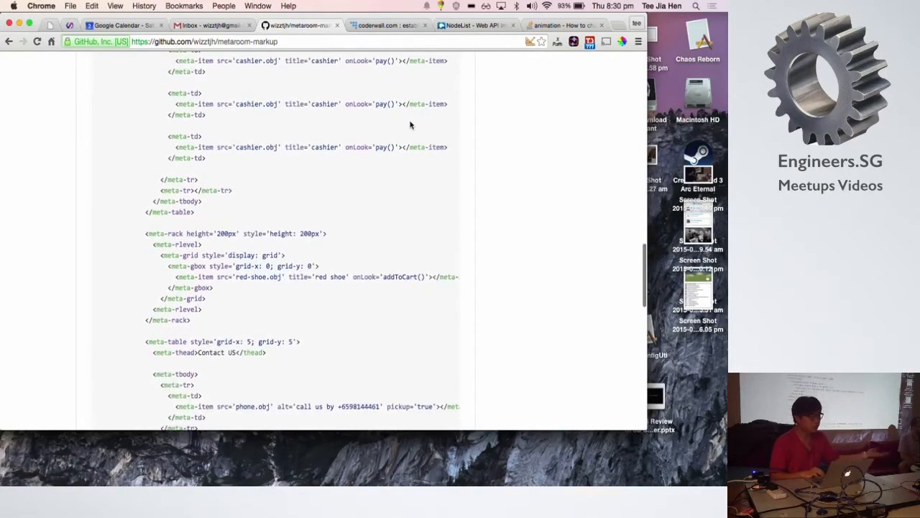
pyautogui.scroll(-3)
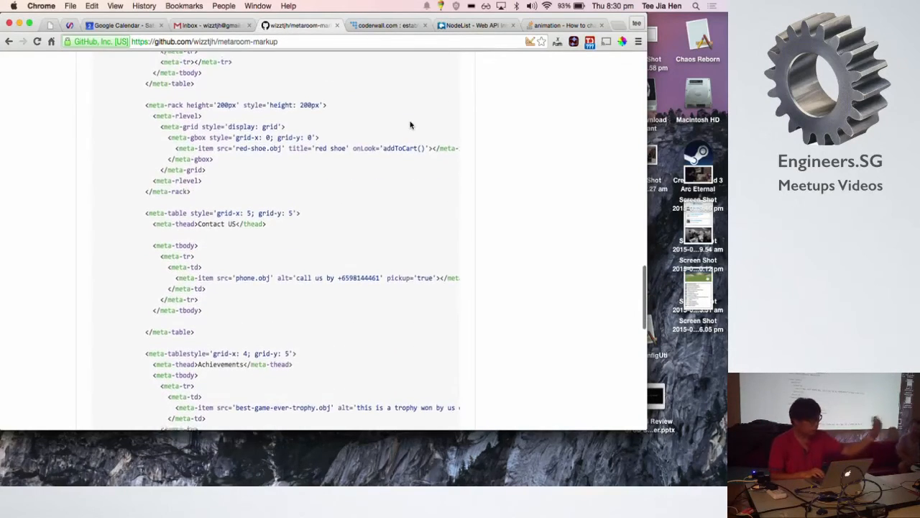
pyautogui.scroll(-3)
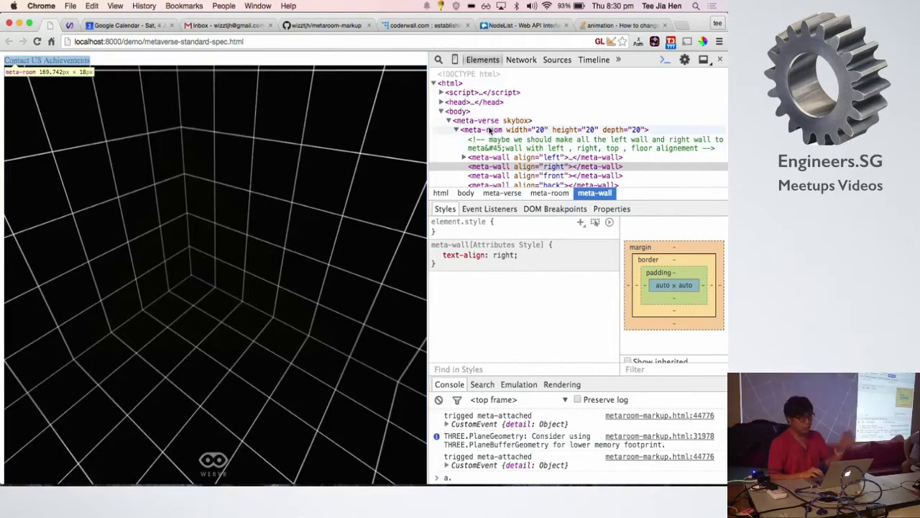
# Step: Delete the right meta-wall node in DevTools Elements, then return to the GitHub README
pyautogui.click(518, 157)
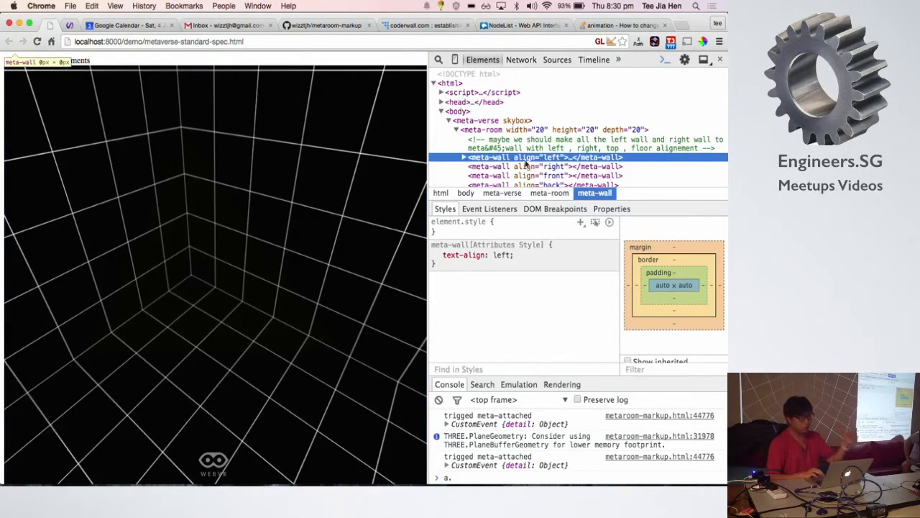
pyautogui.rightClick(525, 157)
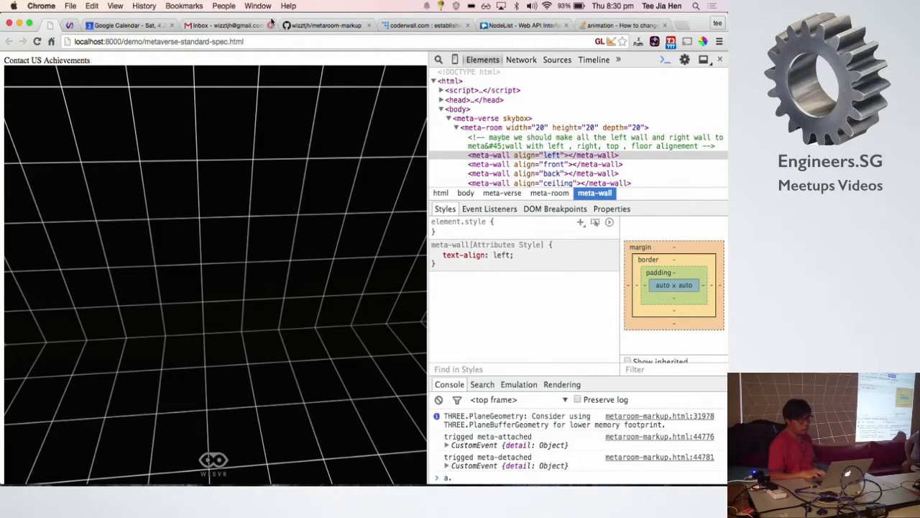
pyautogui.click(323, 26)
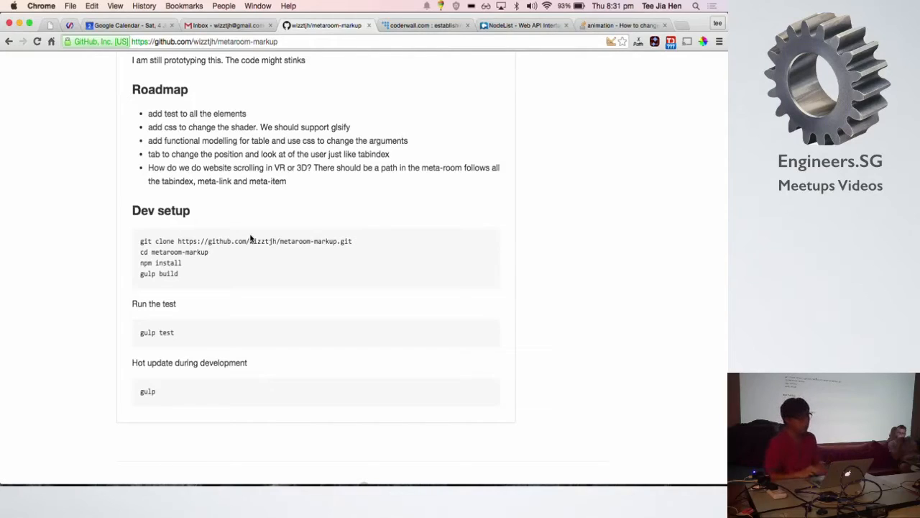
pyautogui.scroll(-3)
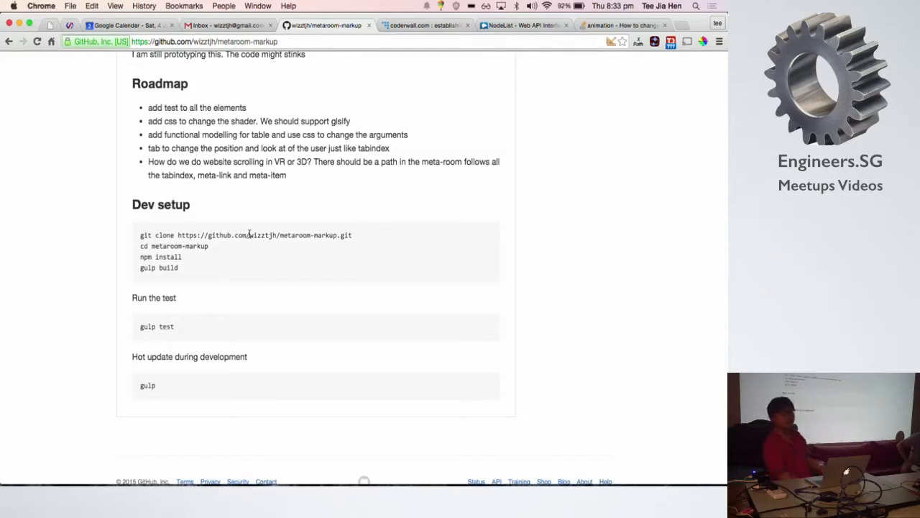
pyautogui.moveTo(262, 211)
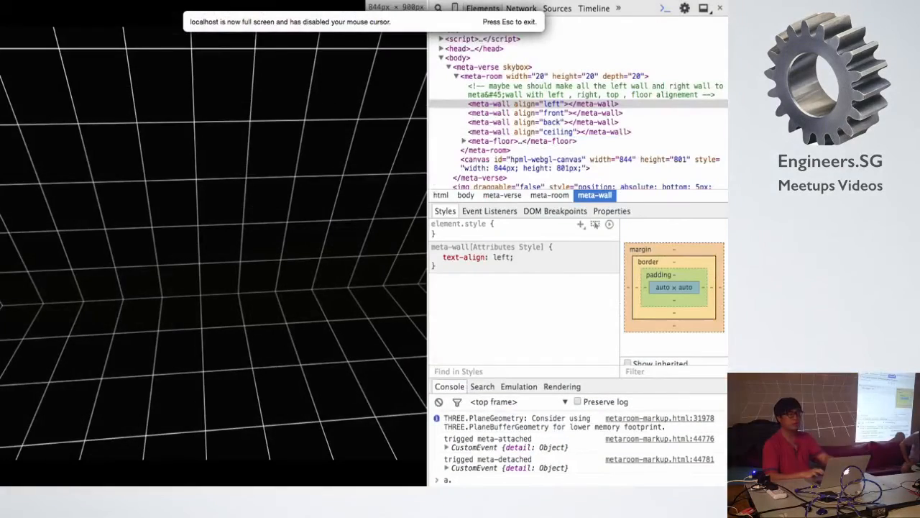
pyautogui.press('Escape')
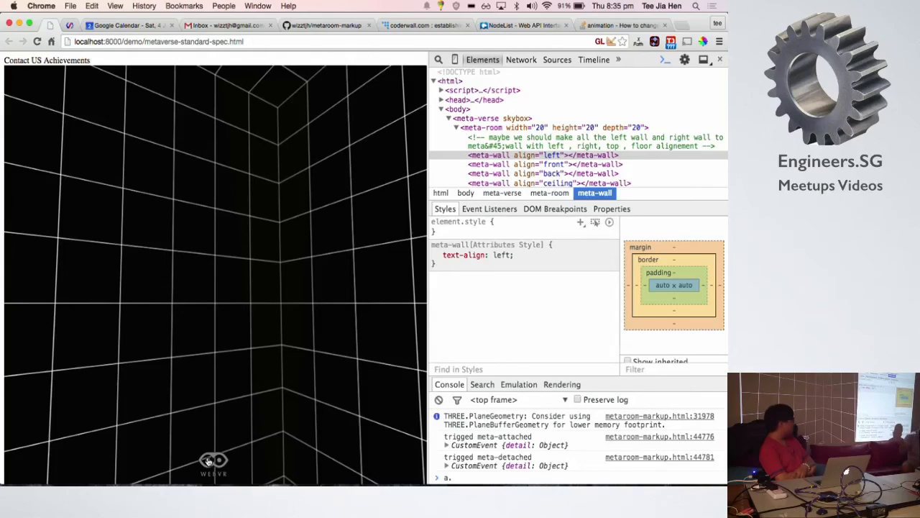
pyautogui.moveTo(241, 61)
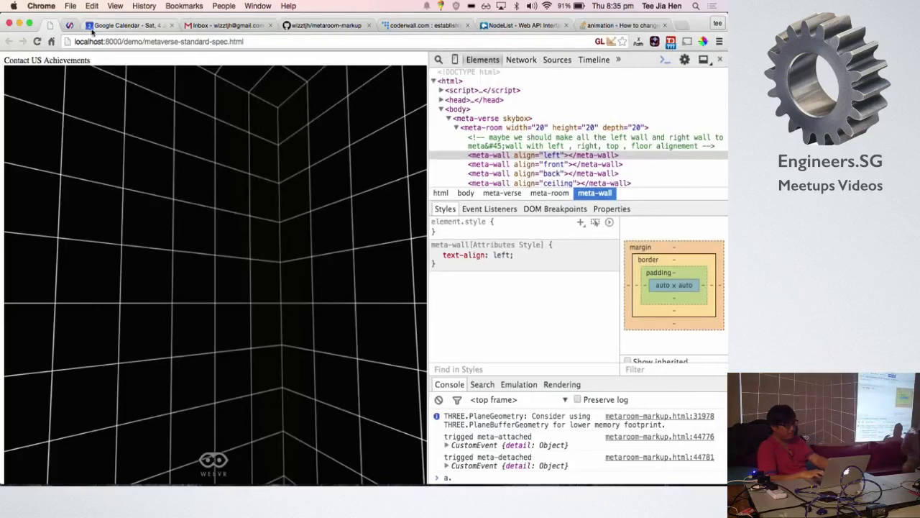
pyautogui.click(325, 26)
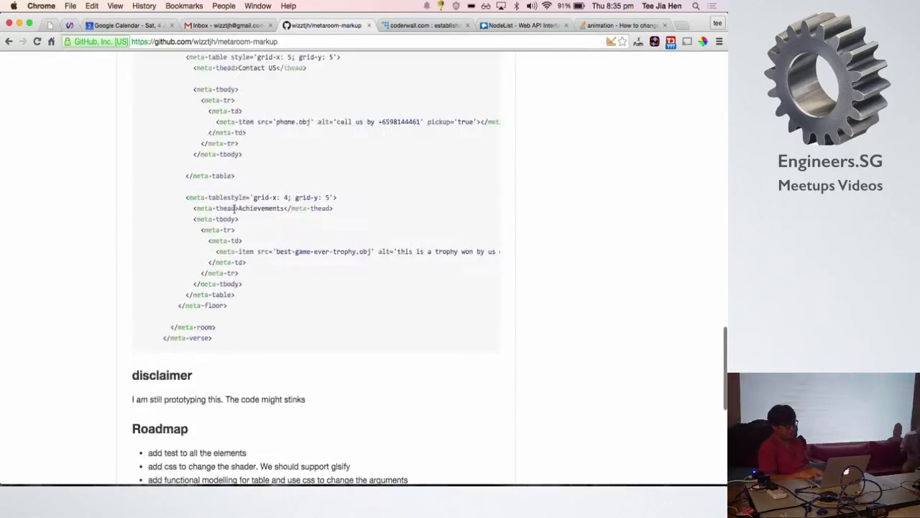
pyautogui.scroll(3)
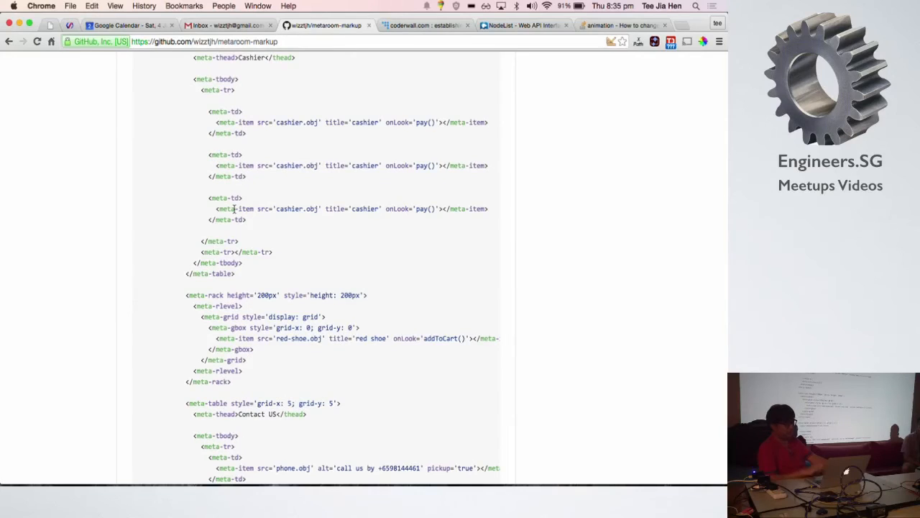
pyautogui.scroll(3)
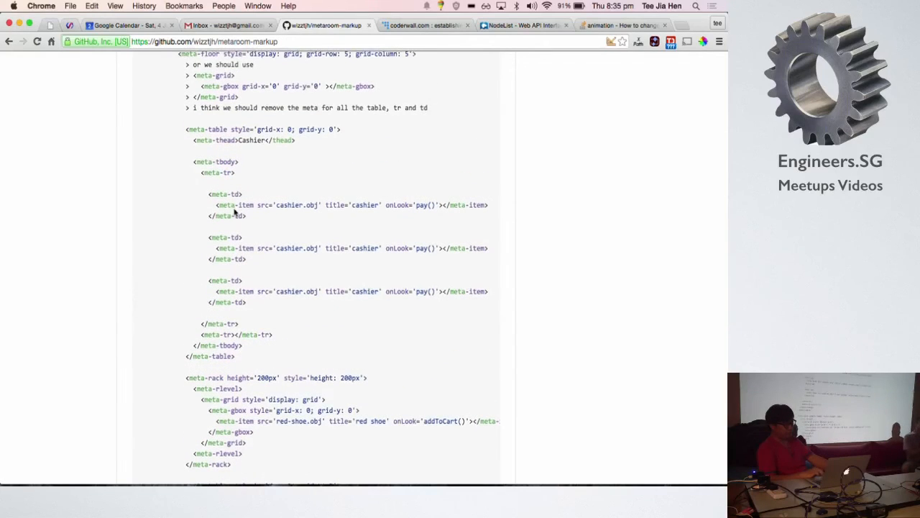
pyautogui.scroll(-3)
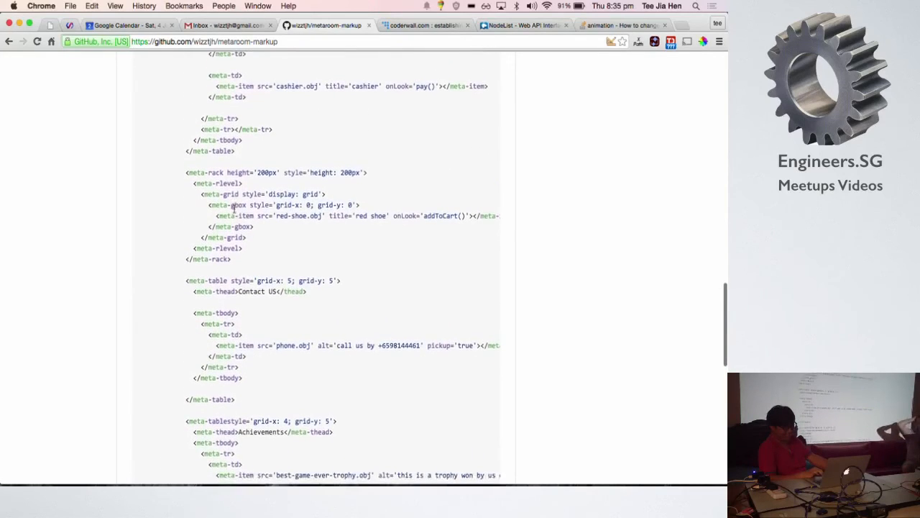
pyautogui.scroll(3)
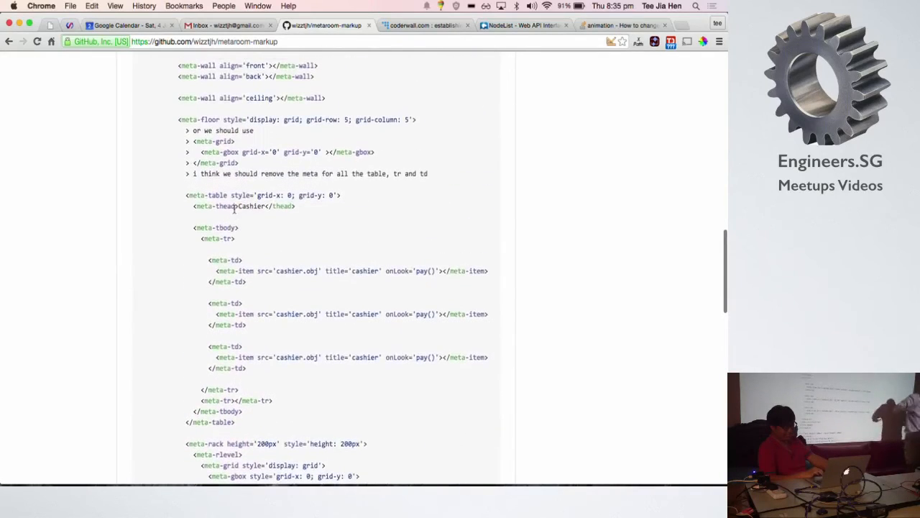
pyautogui.click(218, 238)
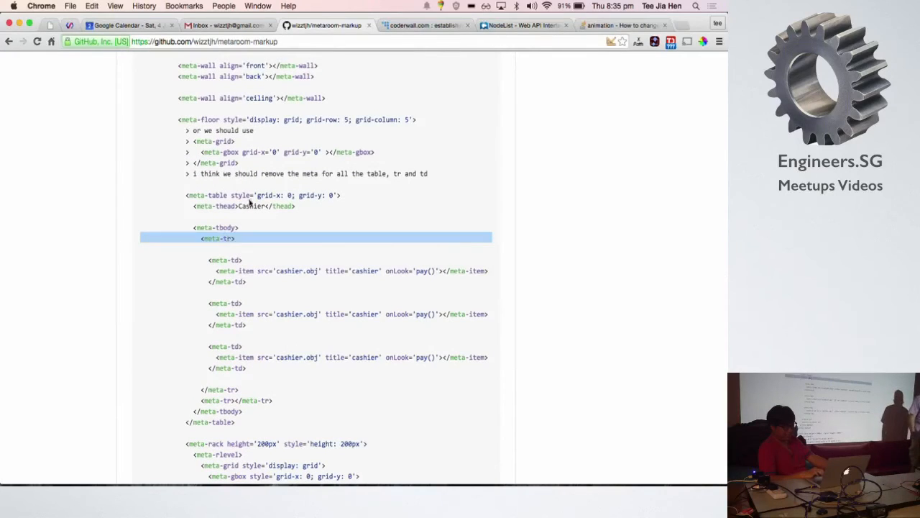
pyautogui.click(248, 206)
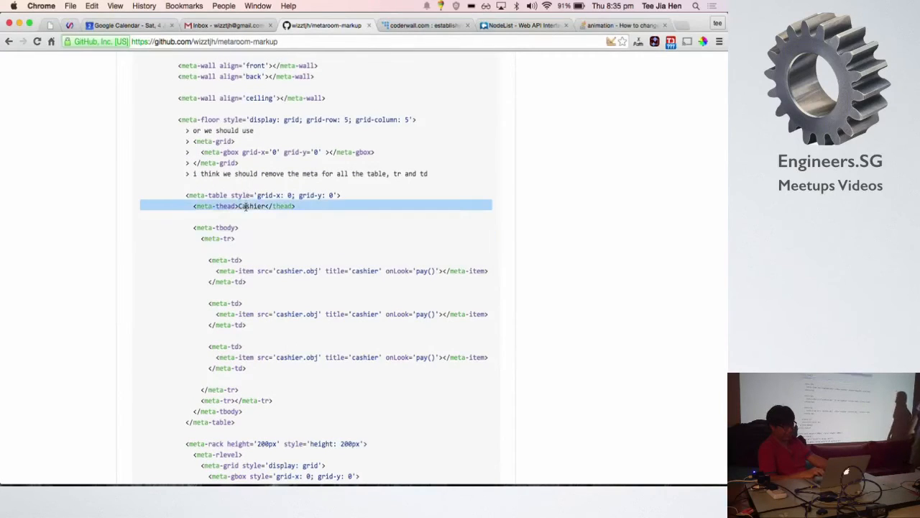
pyautogui.click(332, 225)
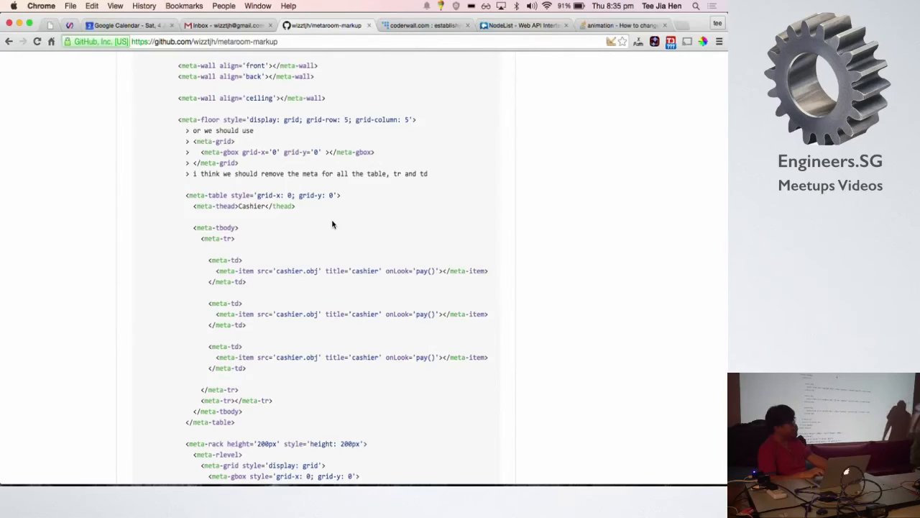
pyautogui.scroll(3)
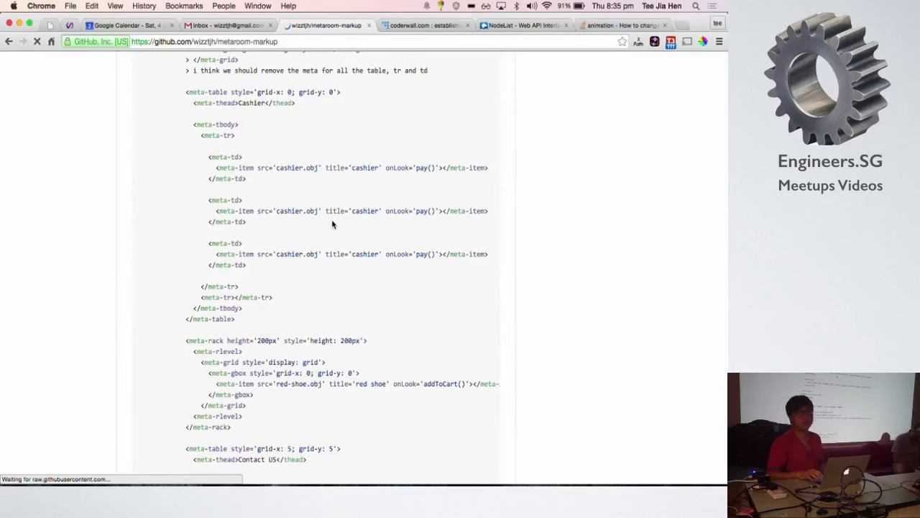
pyautogui.scroll(3)
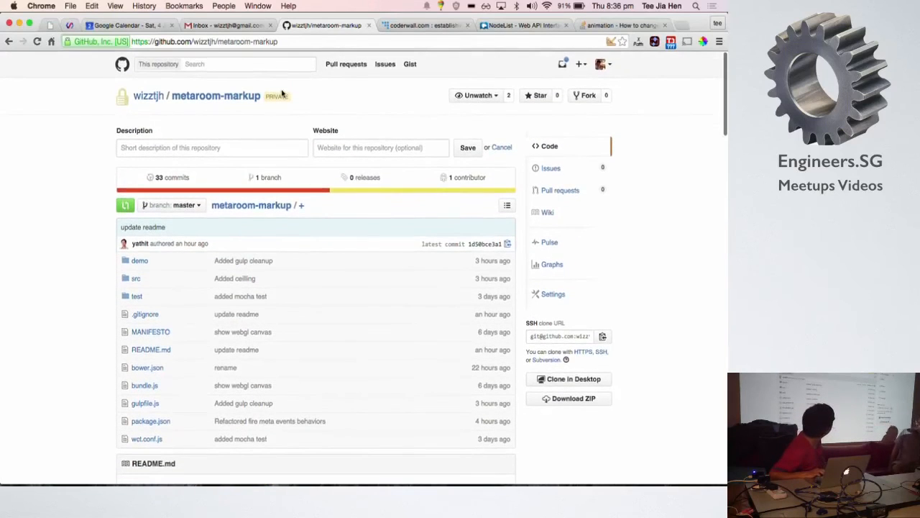
pyautogui.moveTo(140, 243)
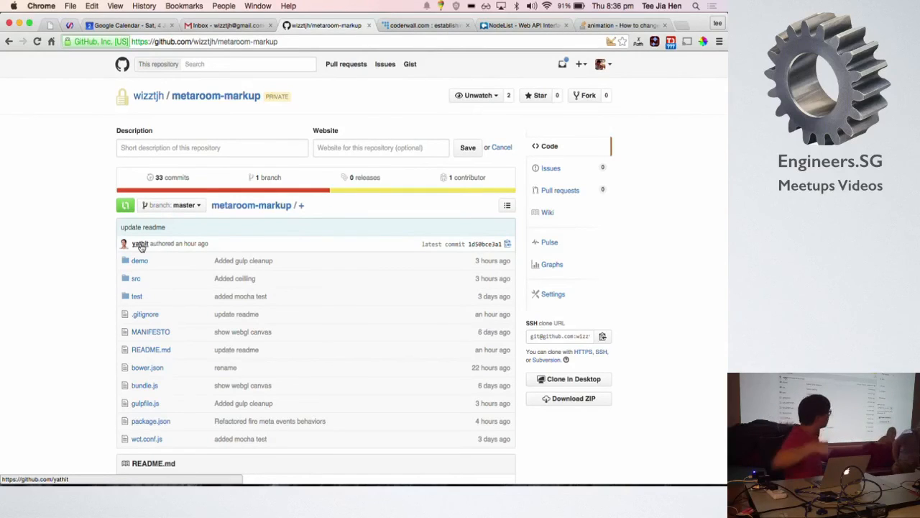
pyautogui.moveTo(228, 401)
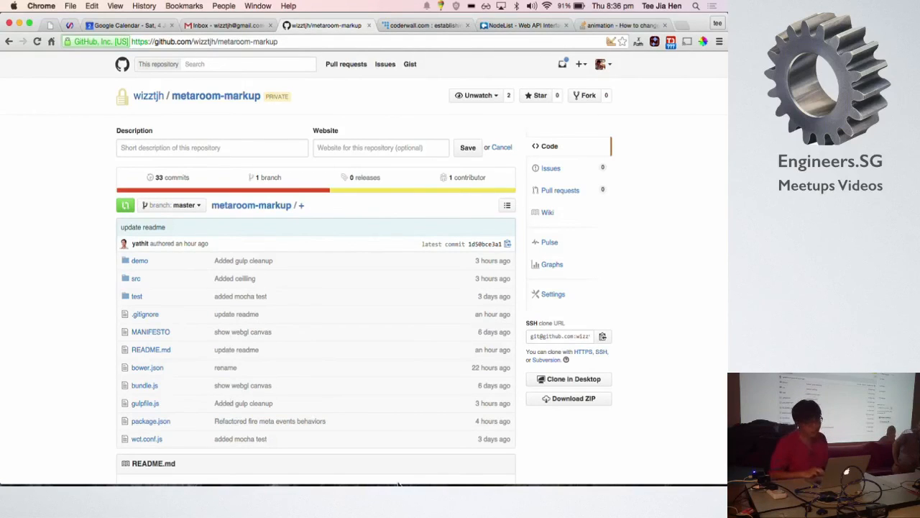
pyautogui.moveTo(552, 294)
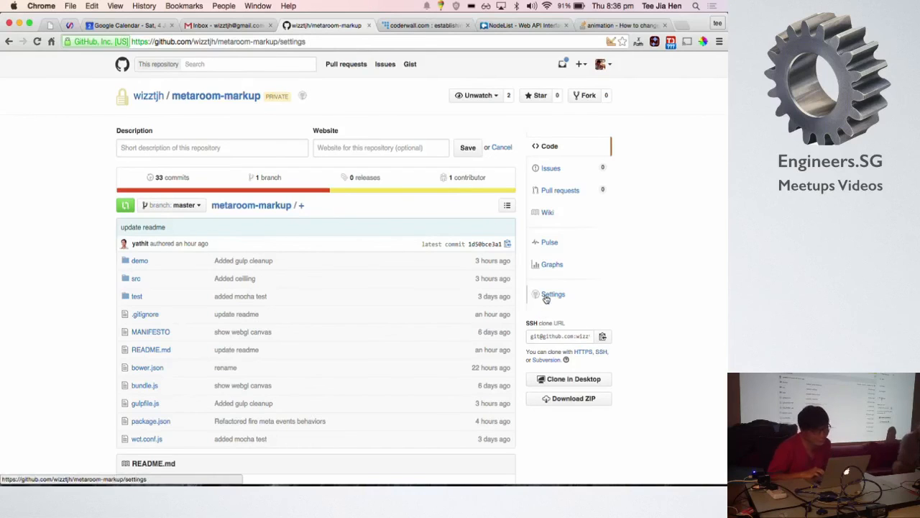
# Step: Open the metaroom-markup Settings page and scroll down to the Danger Zone
pyautogui.click(553, 295)
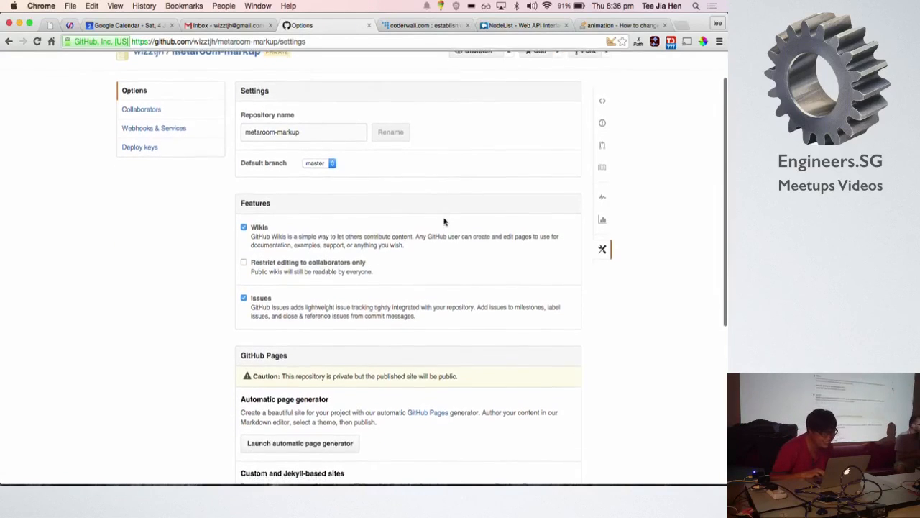
pyautogui.scroll(-3)
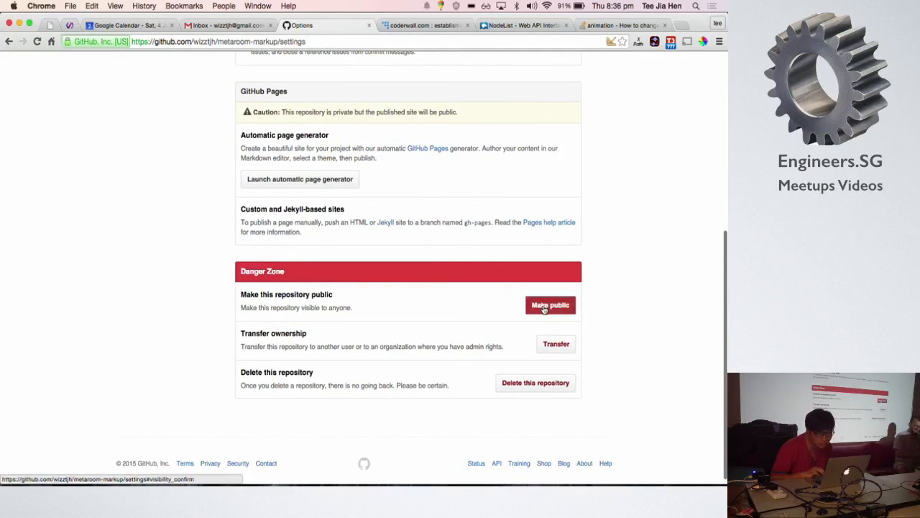
# Step: Start Make public and type 'metaroom-markup' as the confirmation name, reopening the dialog once
pyautogui.click(550, 305)
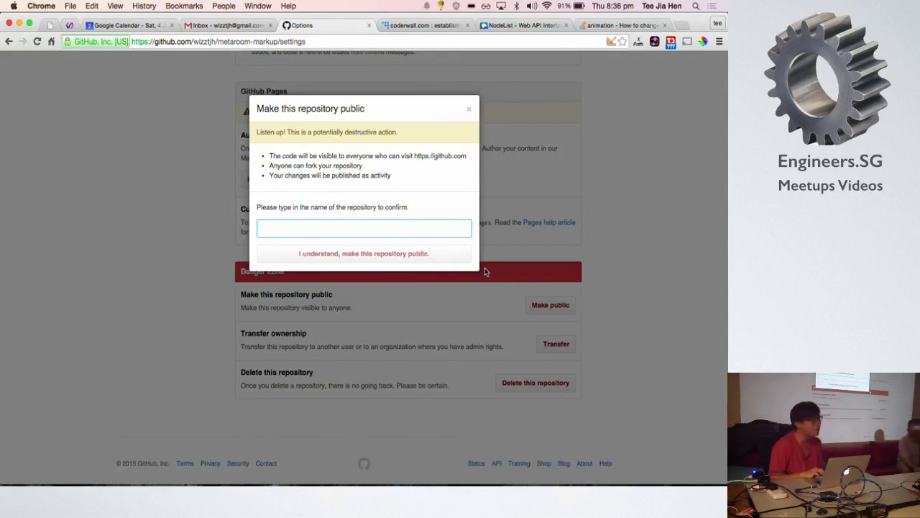
pyautogui.click(364, 228)
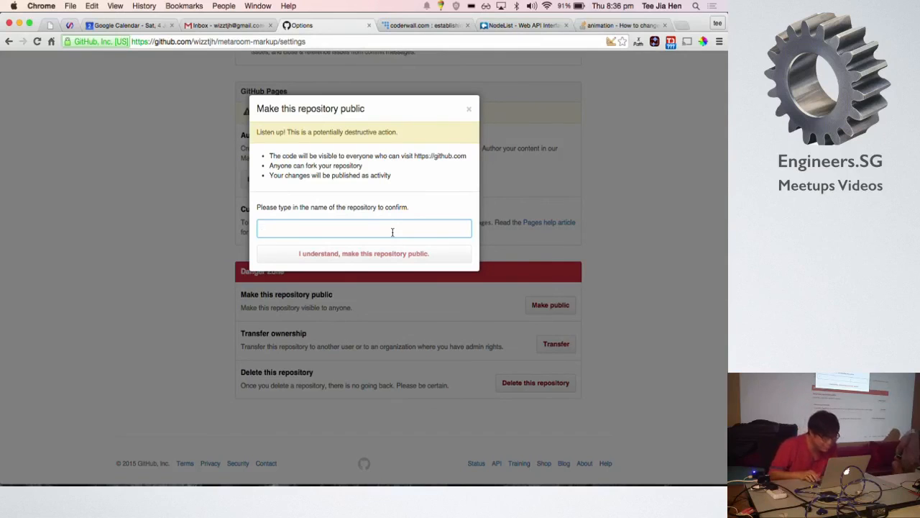
pyautogui.write('meta')
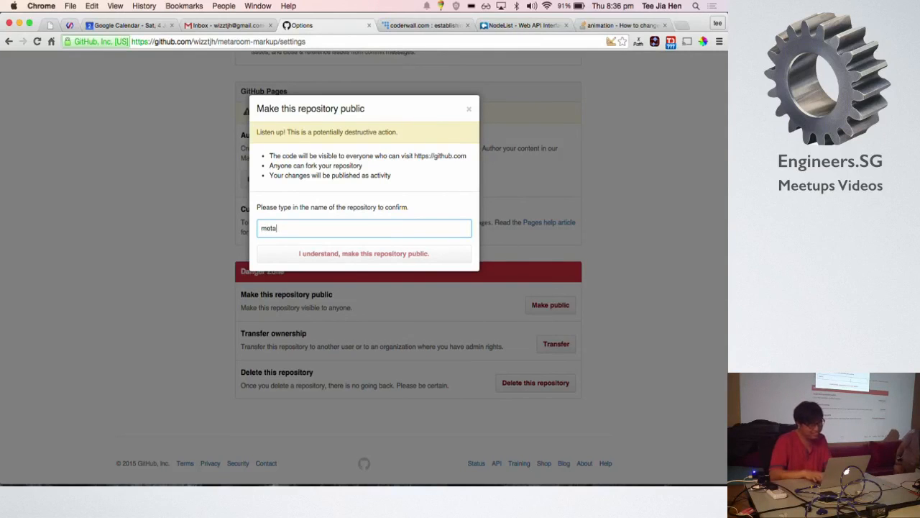
pyautogui.write('ro')
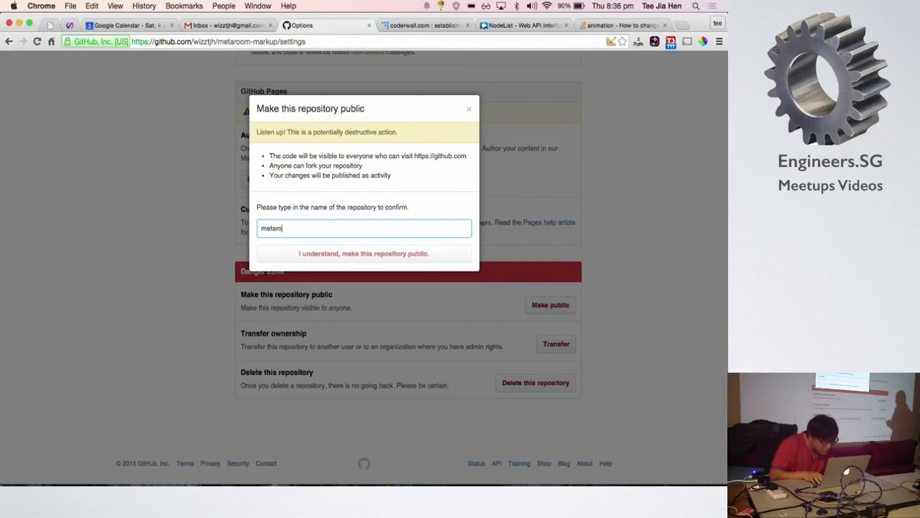
pyautogui.click(469, 109)
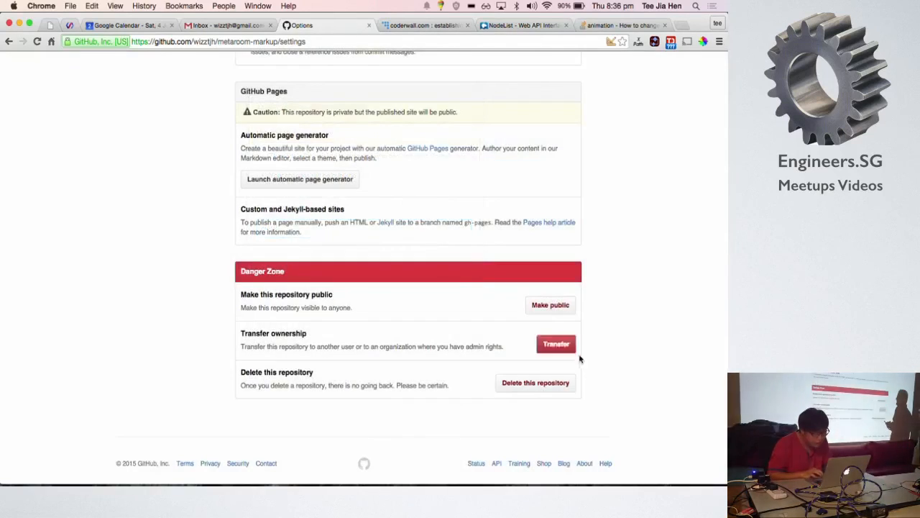
pyautogui.click(550, 304)
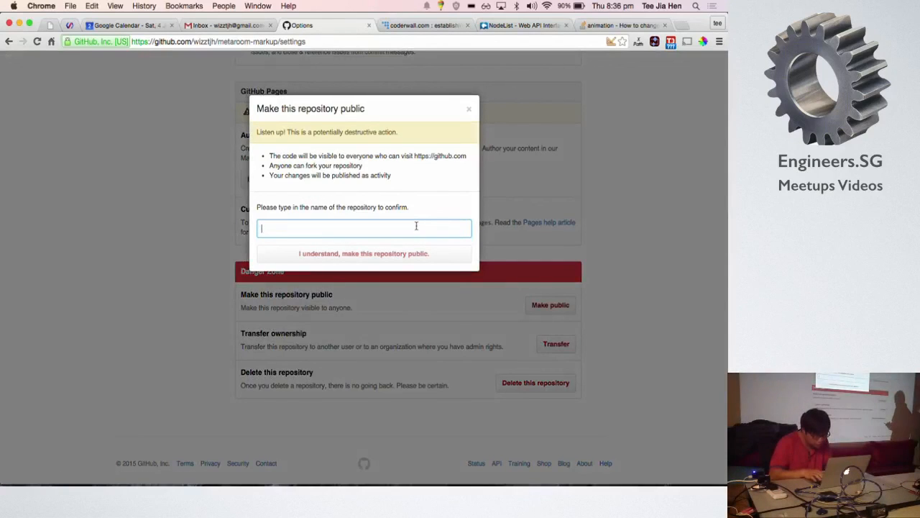
pyautogui.write('metaroom-markup')
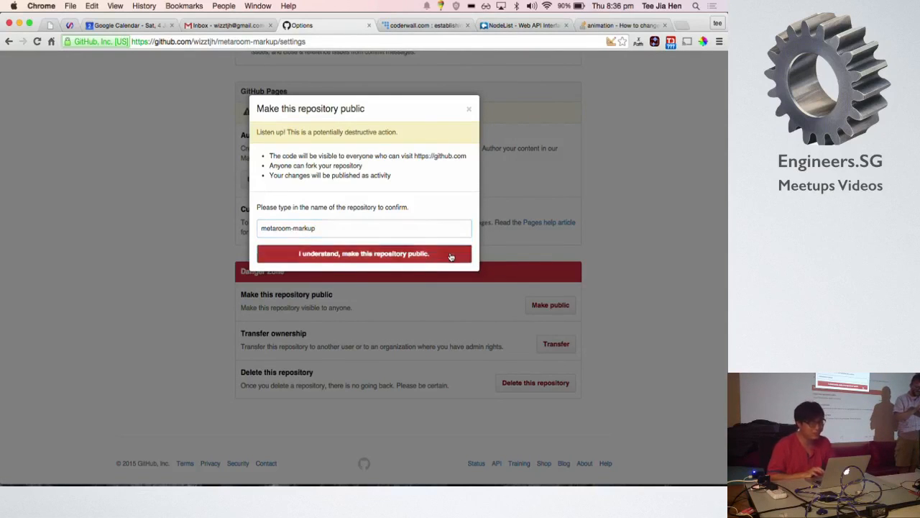
# Step: Confirm making metaroom-markup public and submit the password, retrying after an incorrect attempt
pyautogui.click(363, 253)
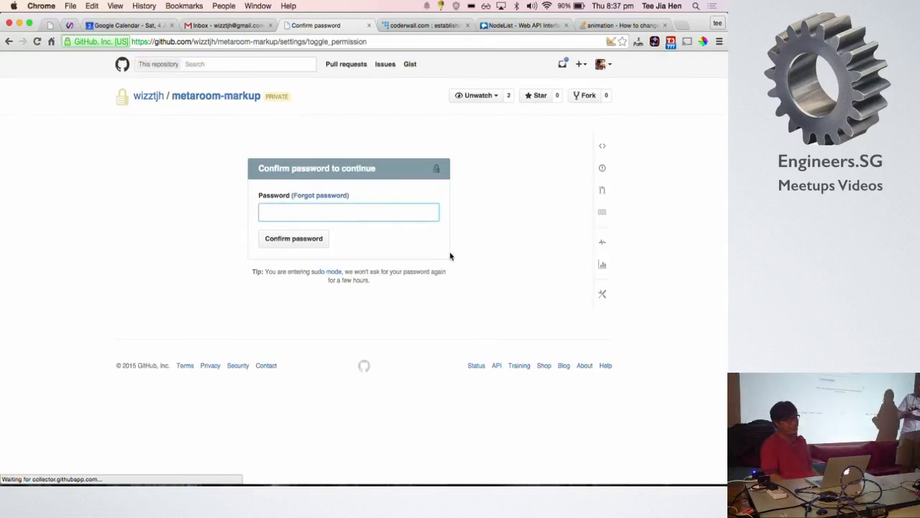
pyautogui.write('•••')
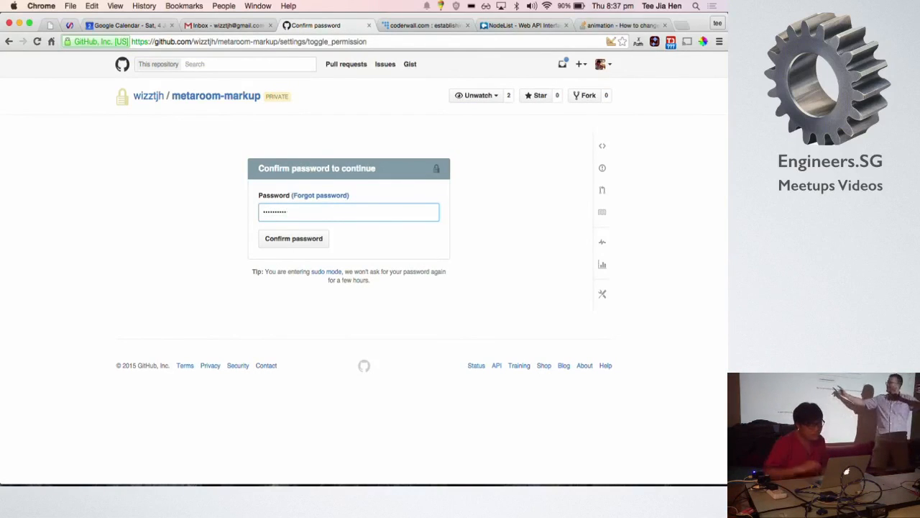
pyautogui.click(294, 238)
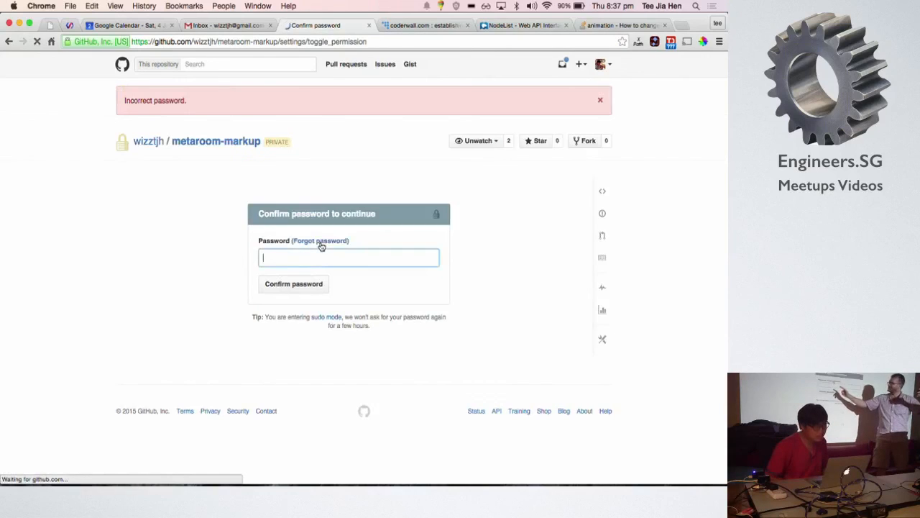
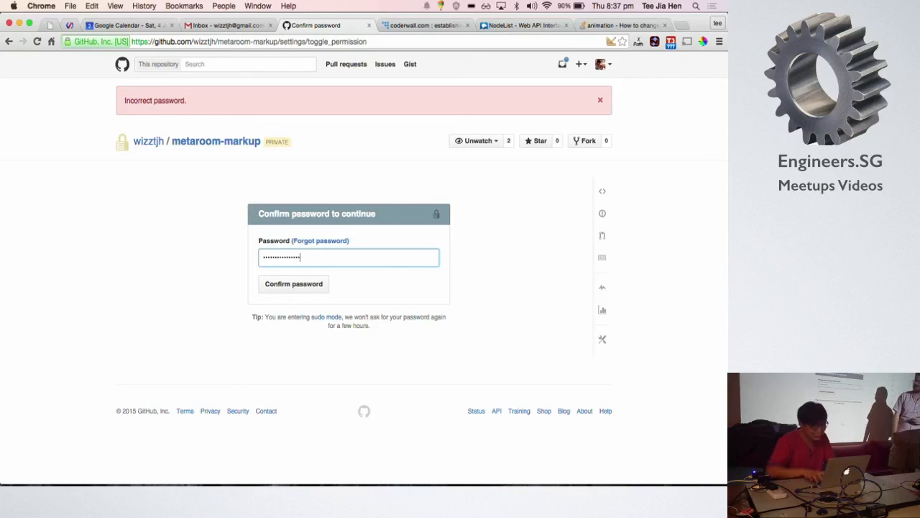
pyautogui.click(293, 283)
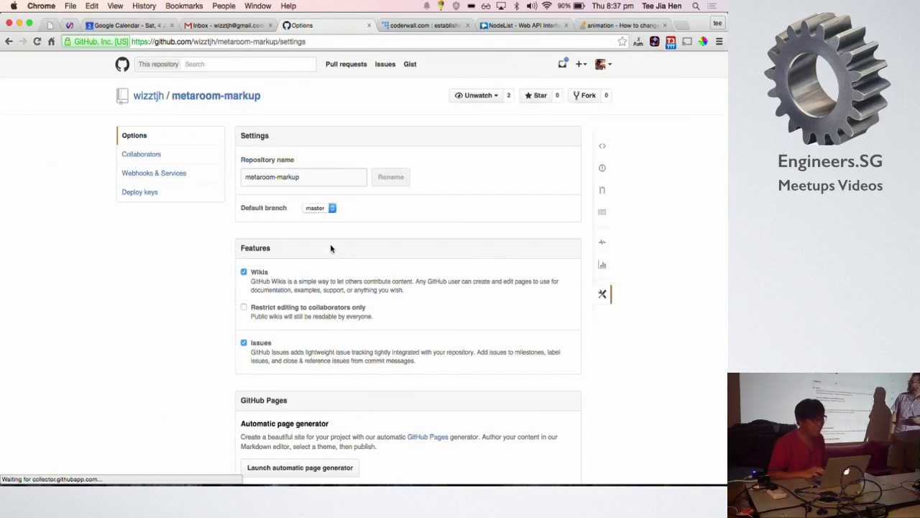